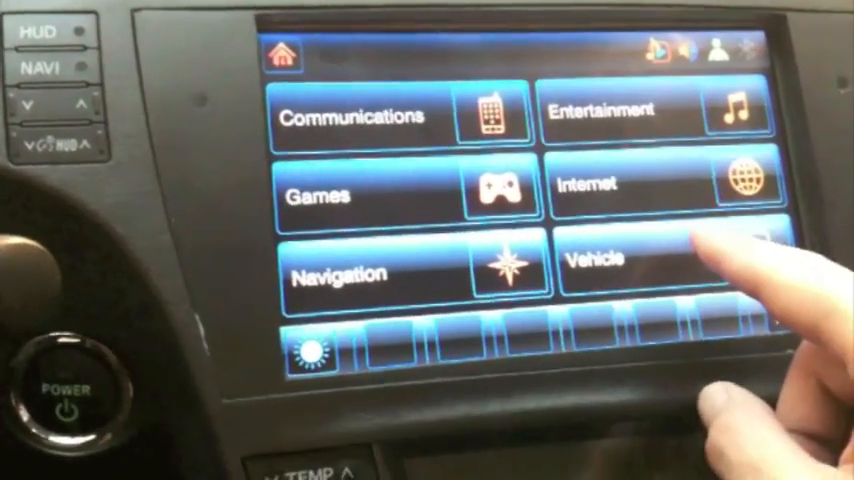
- View the vehicle fluid levels and the windshield washer reading, which shows very low
click(650, 260)
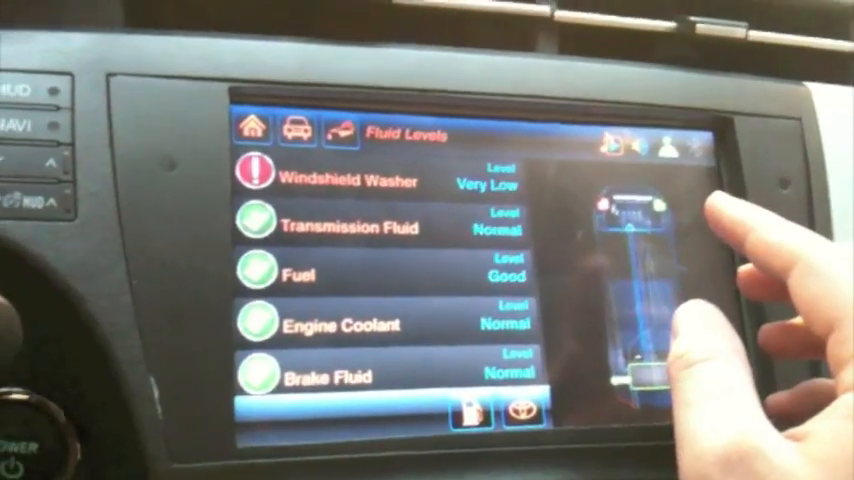
click(350, 178)
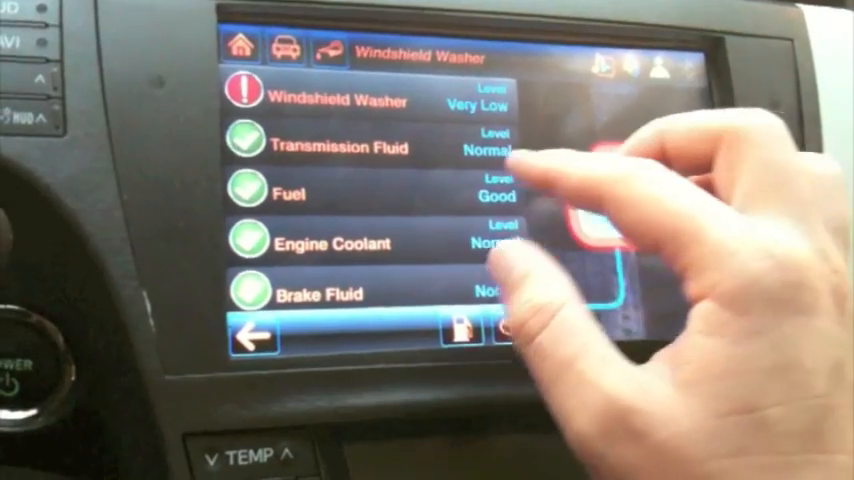
click(310, 192)
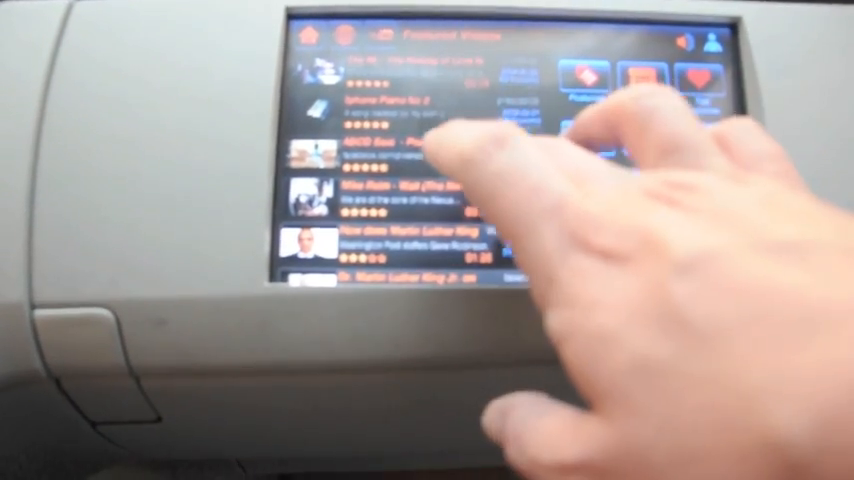
- Choose one of the featured videos from the streaming app's list
click(420, 150)
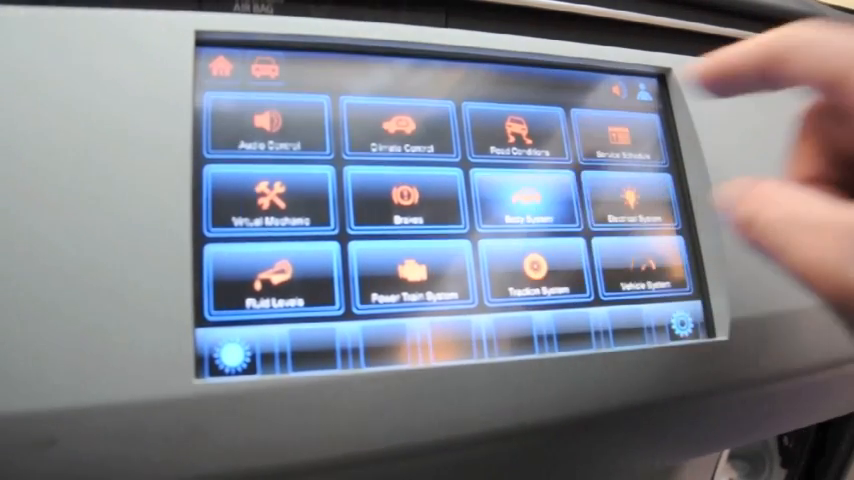
- View the Body System seat controls, then return to the vehicle systems menu
click(528, 198)
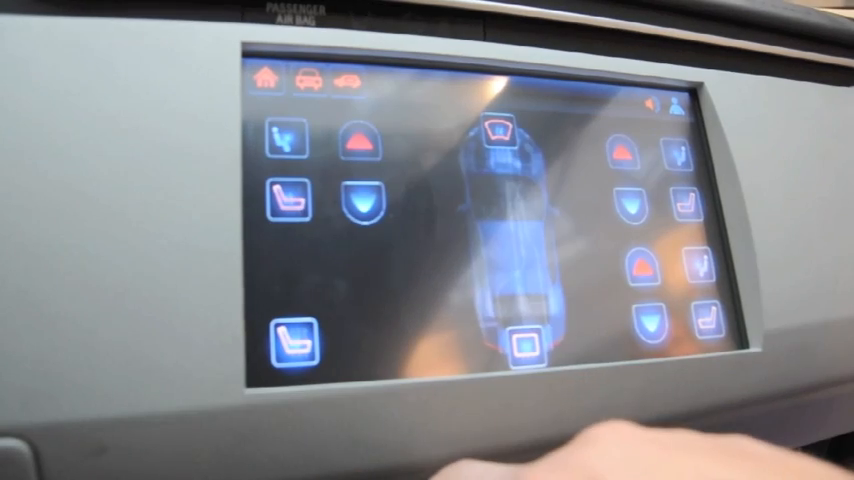
click(632, 204)
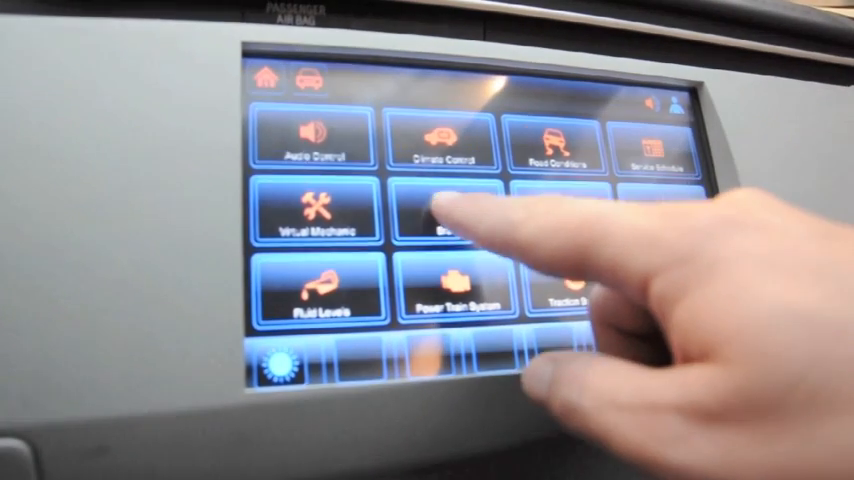
- Check brake pad wear (good on all four wheels), then list nearby Toyota dealers with distances
click(436, 220)
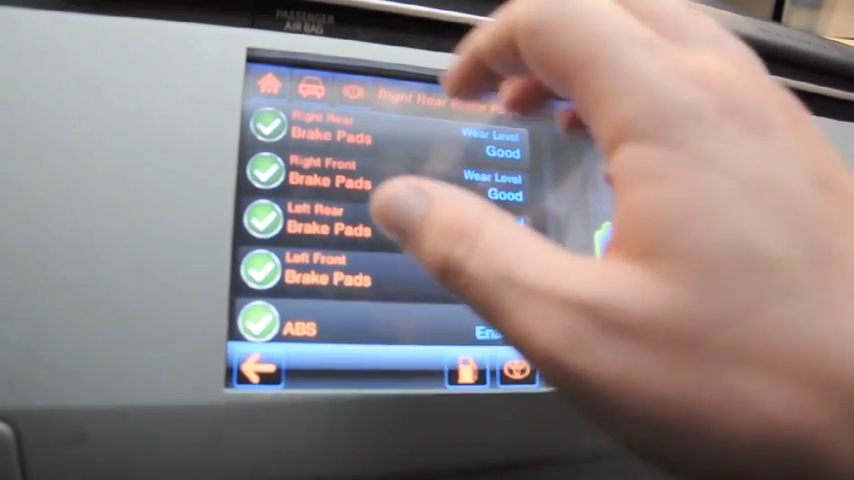
click(258, 372)
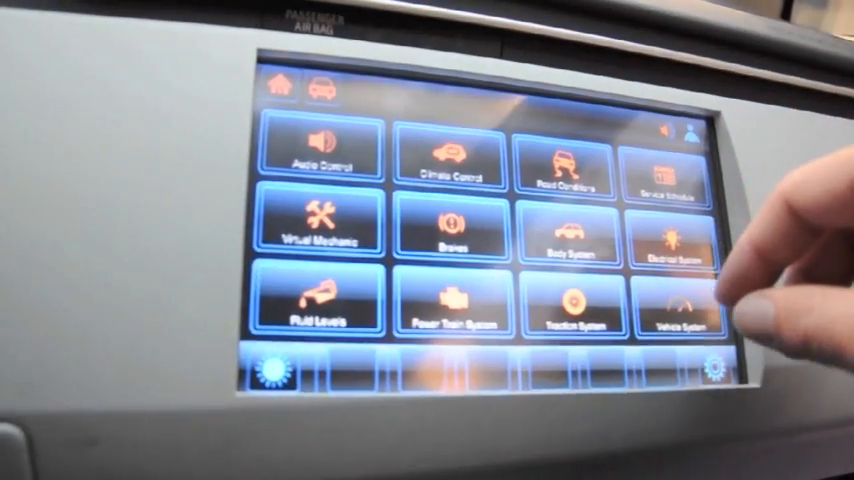
click(678, 310)
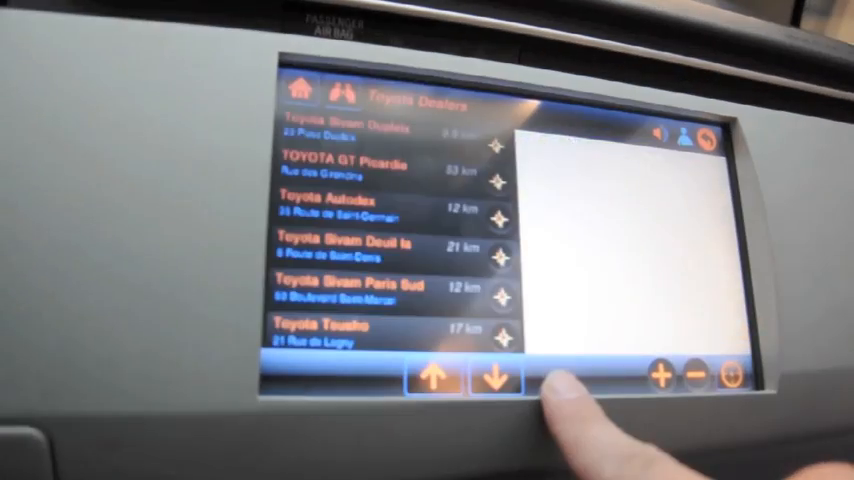
- Review the POI category grid, return to Home and bring up the Communications phone keypad
click(298, 88)
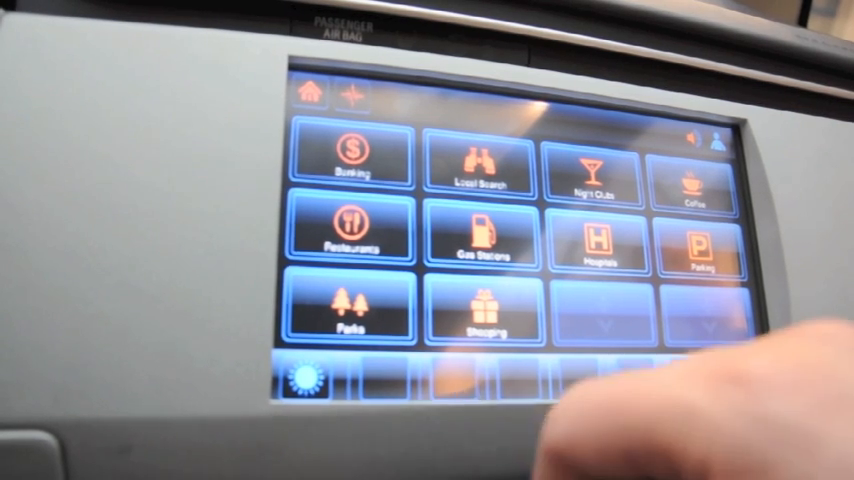
click(596, 244)
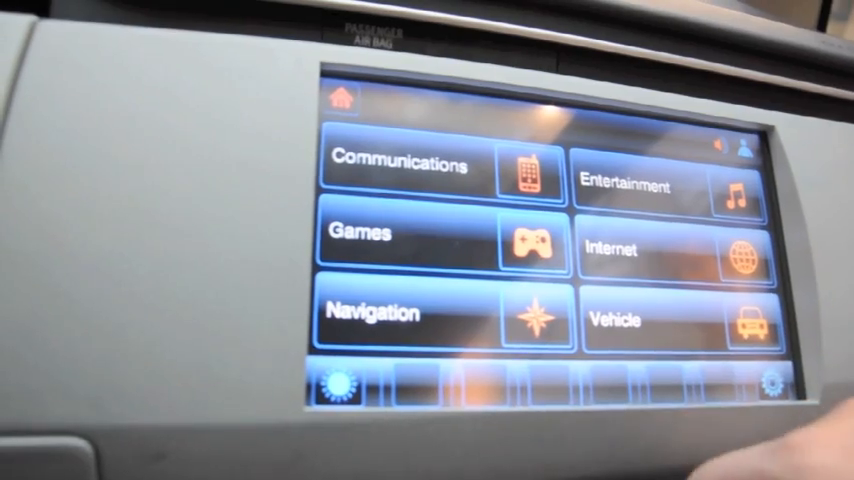
click(400, 164)
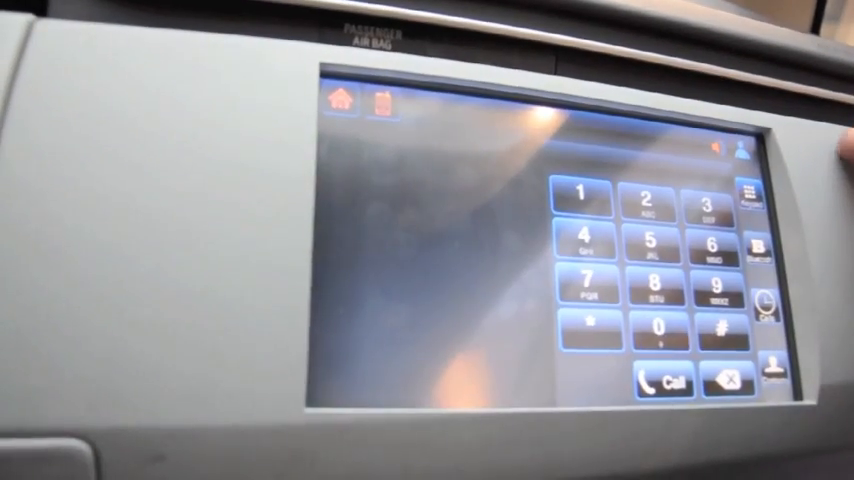